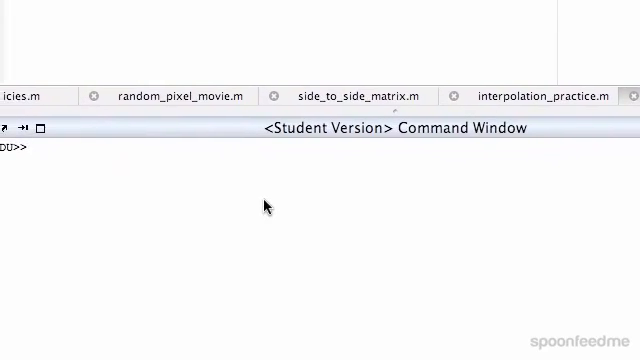
{"action": "type", "text": "imre"}
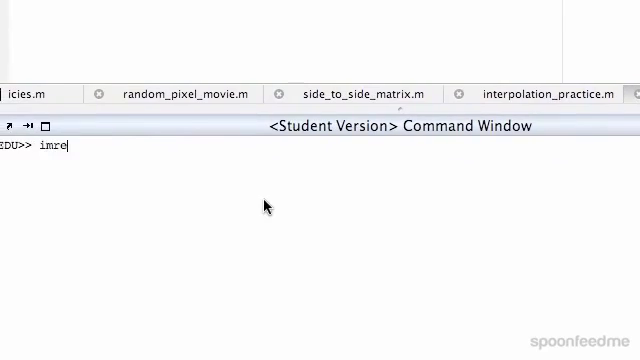
{"action": "type", "text": "ad("}
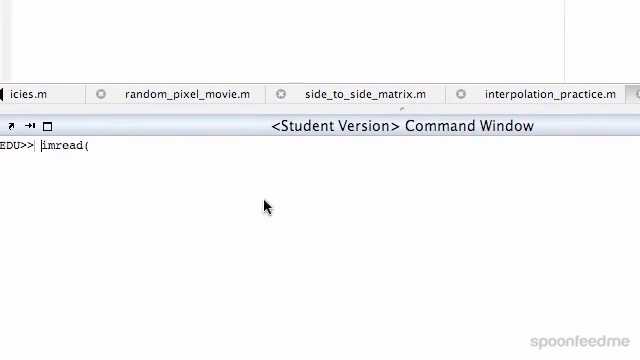
{"action": "type", "text": "image1 ="}
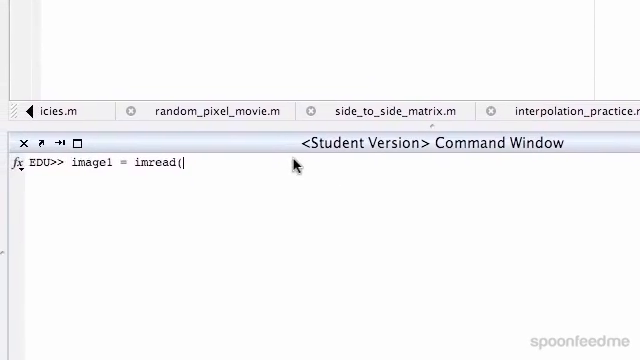
{"action": "type", "text": "'"}
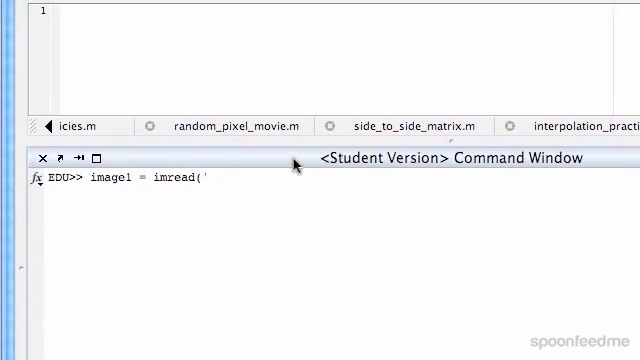
{"action": "type", "text": "image_1"}
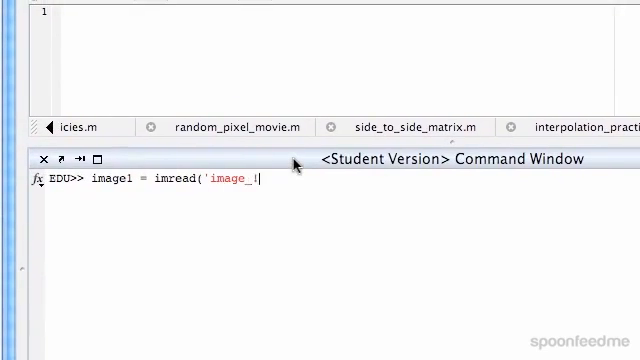
{"action": "type", "text": ".png');"}
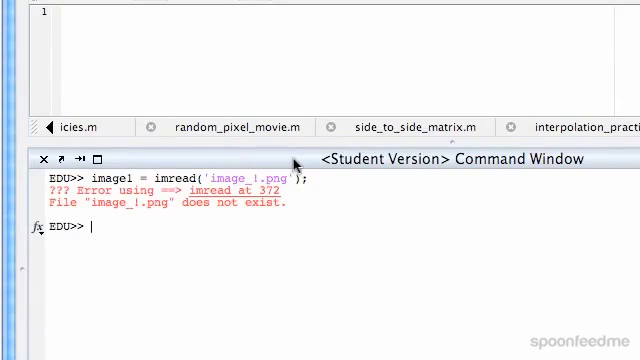
{"action": "type", "text": "image1 = imread('image_1.png');"}
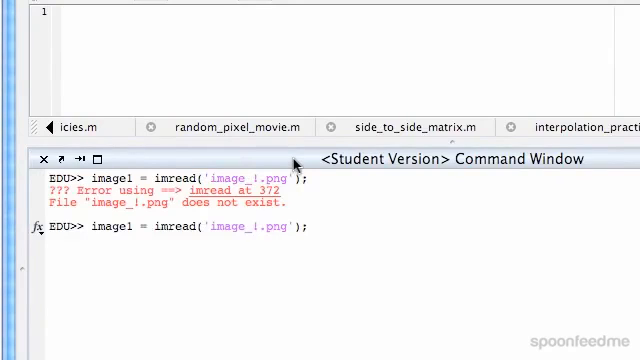